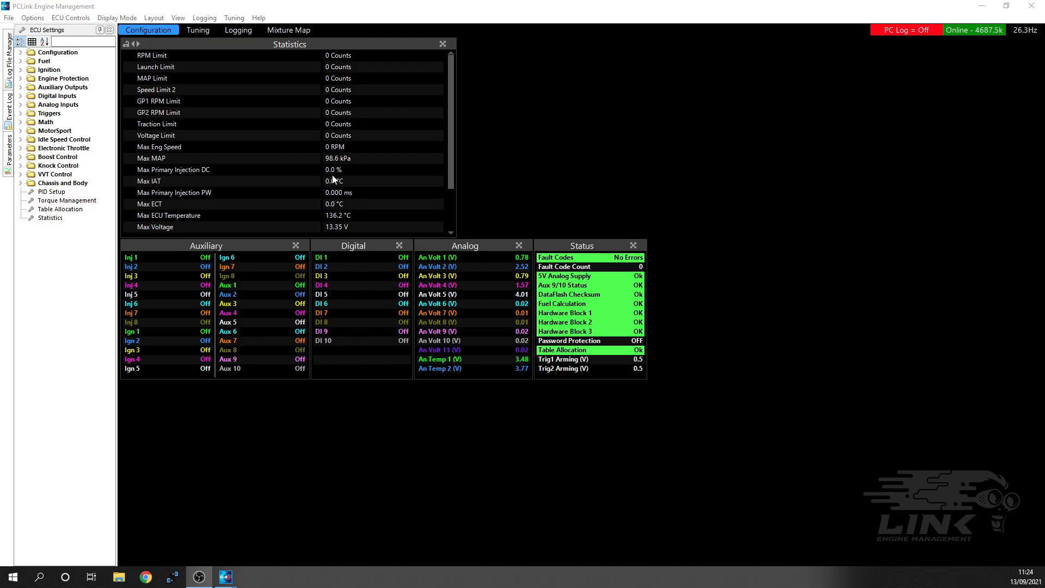
{"action": "mouse_move", "coordinate": [451, 200]}
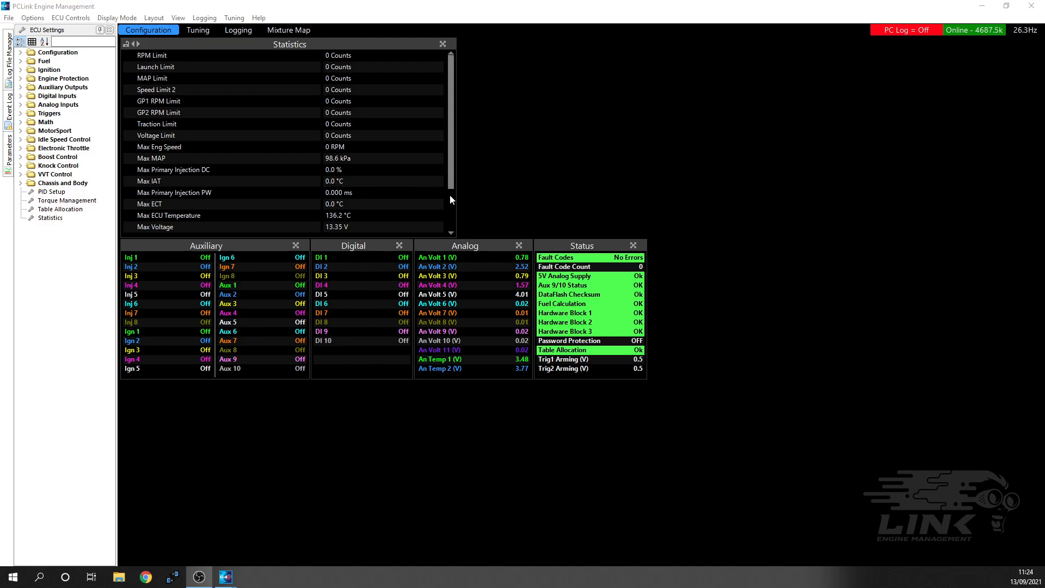
{"action": "mouse_move", "coordinate": [484, 200]}
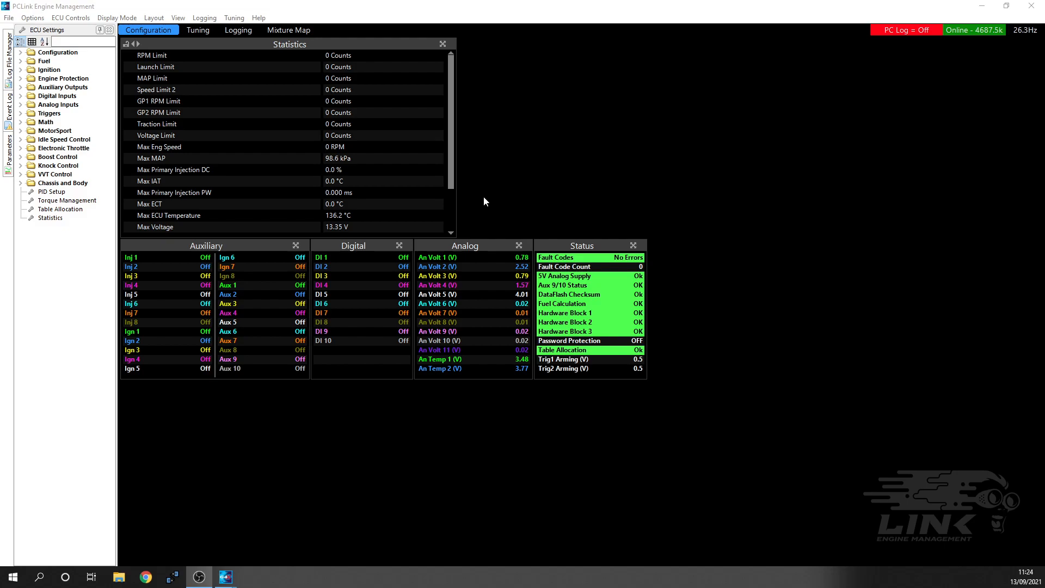
{"action": "mouse_move", "coordinate": [491, 197]}
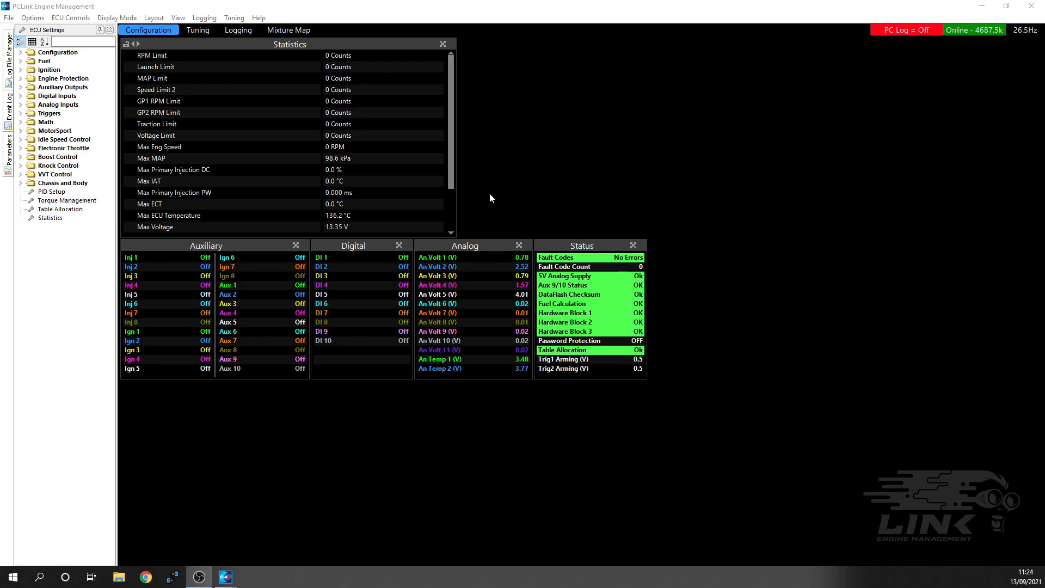
{"action": "mouse_move", "coordinate": [224, 166]}
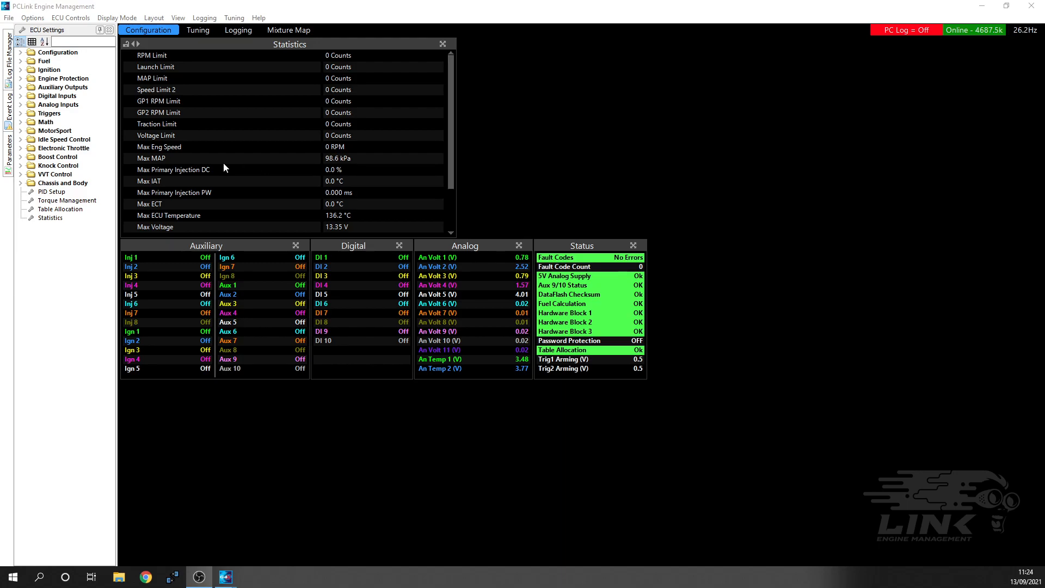
{"action": "mouse_move", "coordinate": [436, 207]}
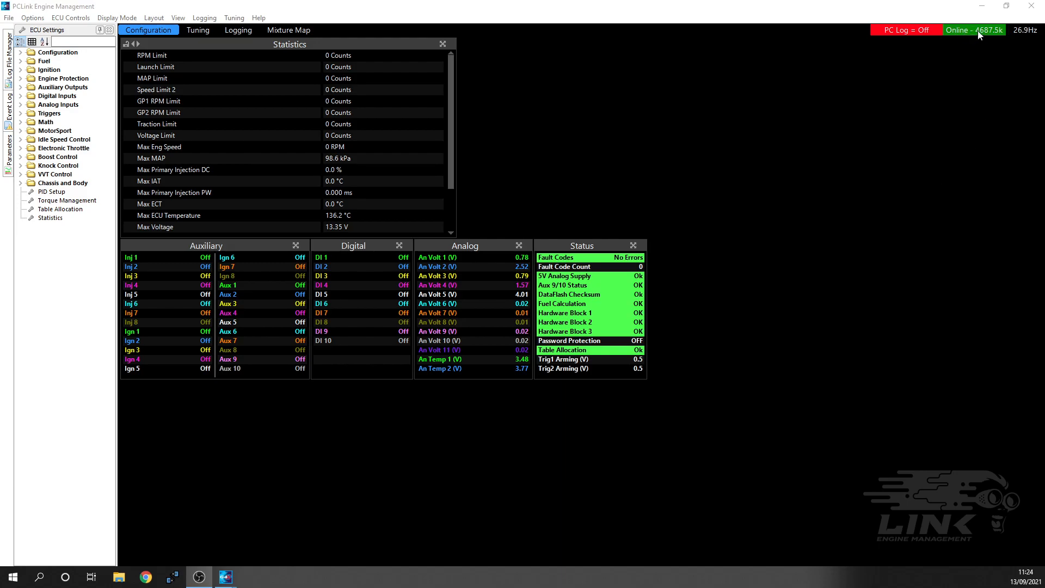
{"action": "mouse_move", "coordinate": [338, 295]}
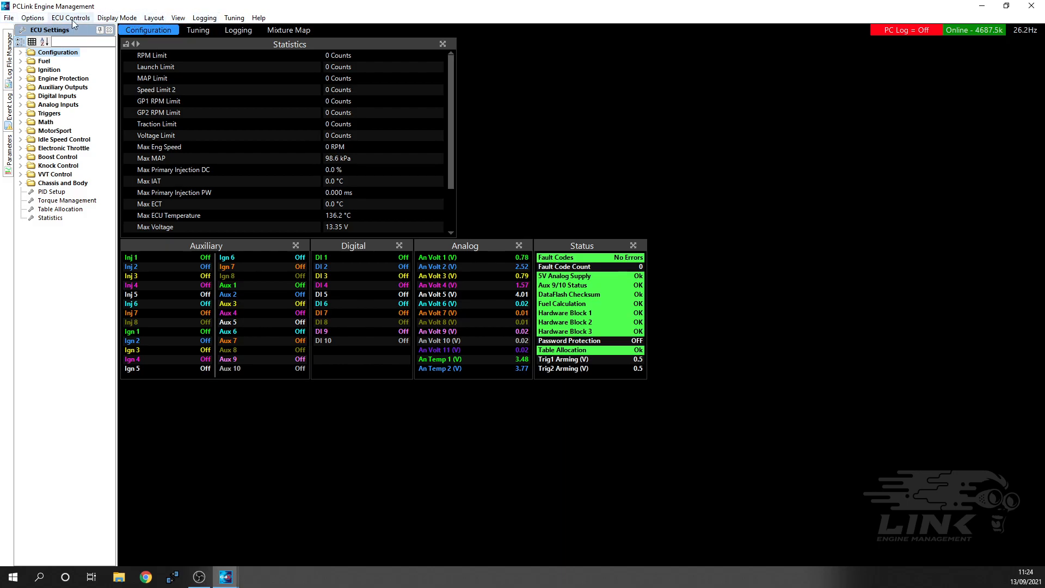
Step: Launch the Firmware Updater from ECU Controls, offering the 6.20.17 to 6.20.33 upgrade
{"action": "left_click", "coordinate": [65, 16]}
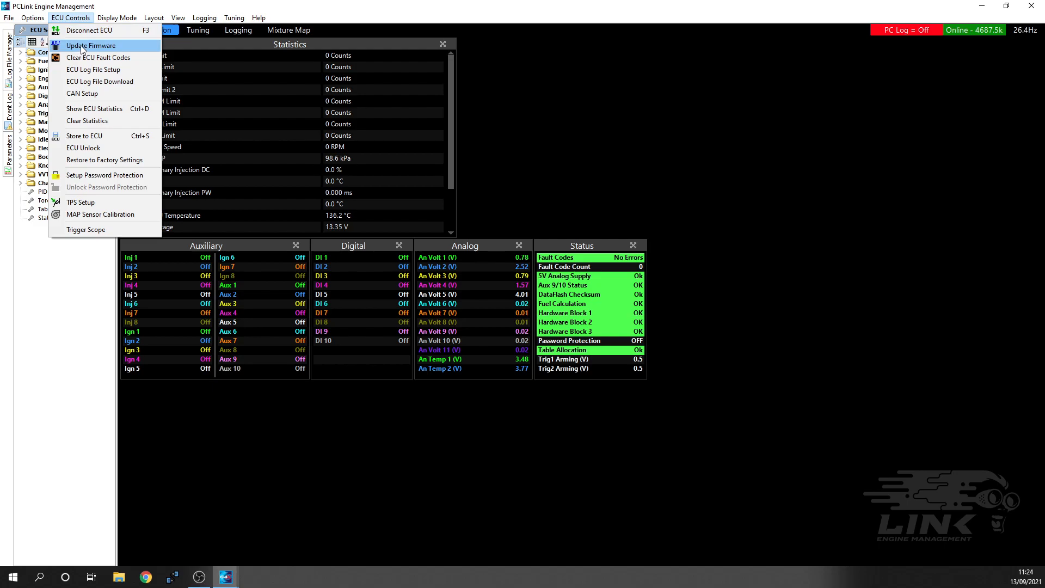
{"action": "left_click", "coordinate": [100, 46]}
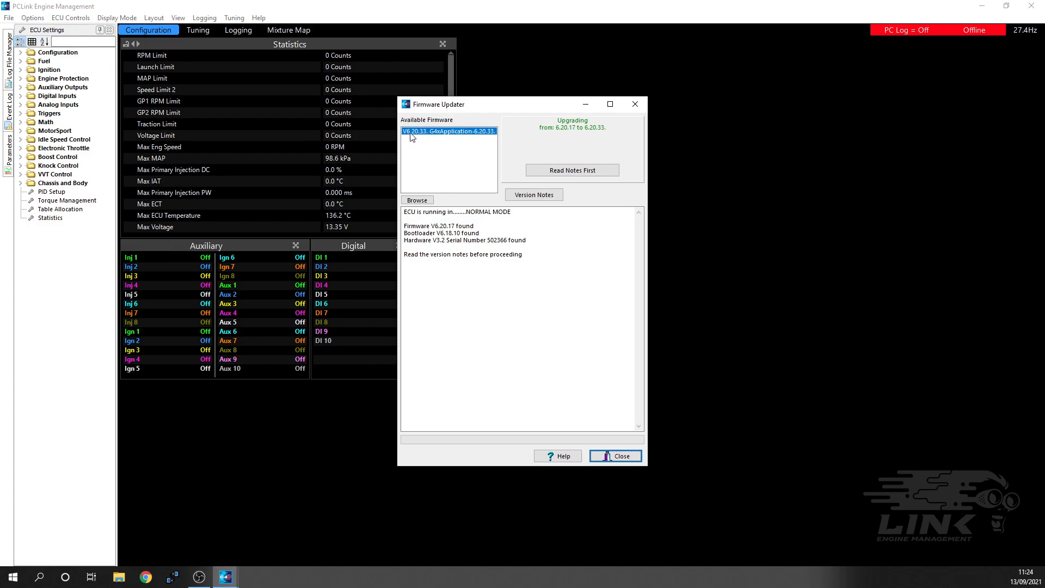
{"action": "mouse_move", "coordinate": [575, 144]}
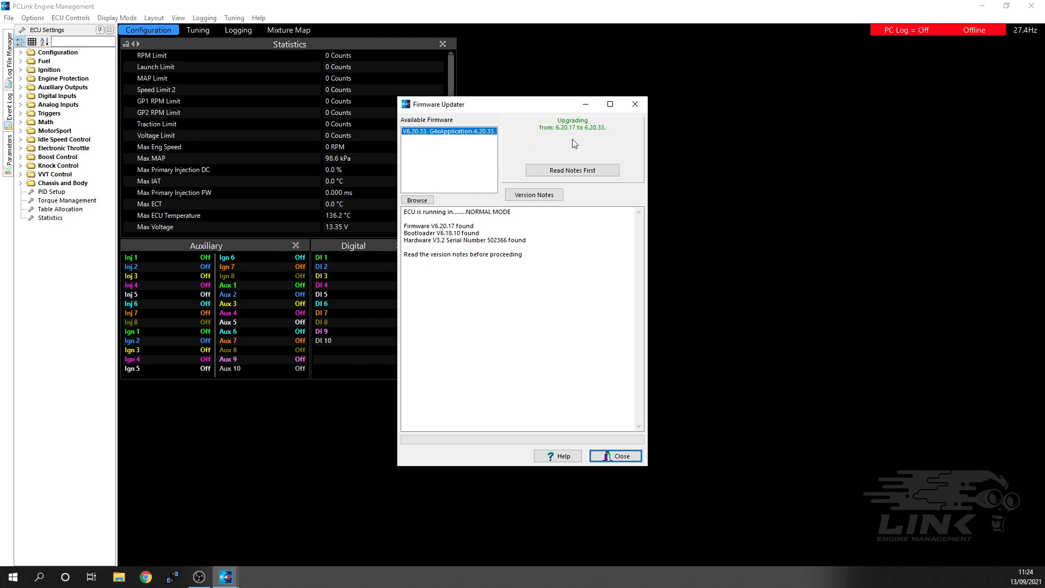
{"action": "mouse_move", "coordinate": [564, 139]}
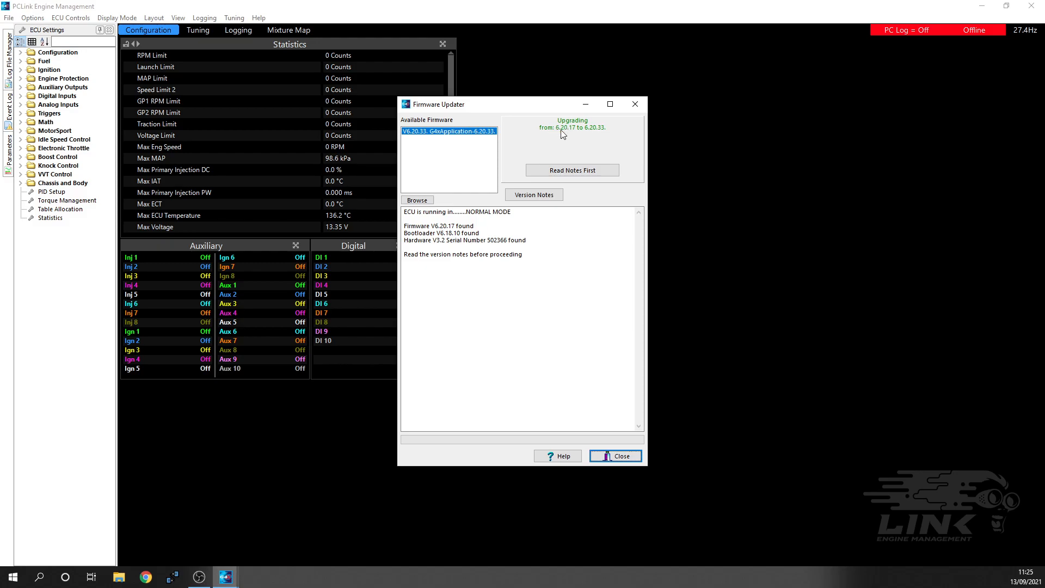
{"action": "mouse_move", "coordinate": [595, 153]}
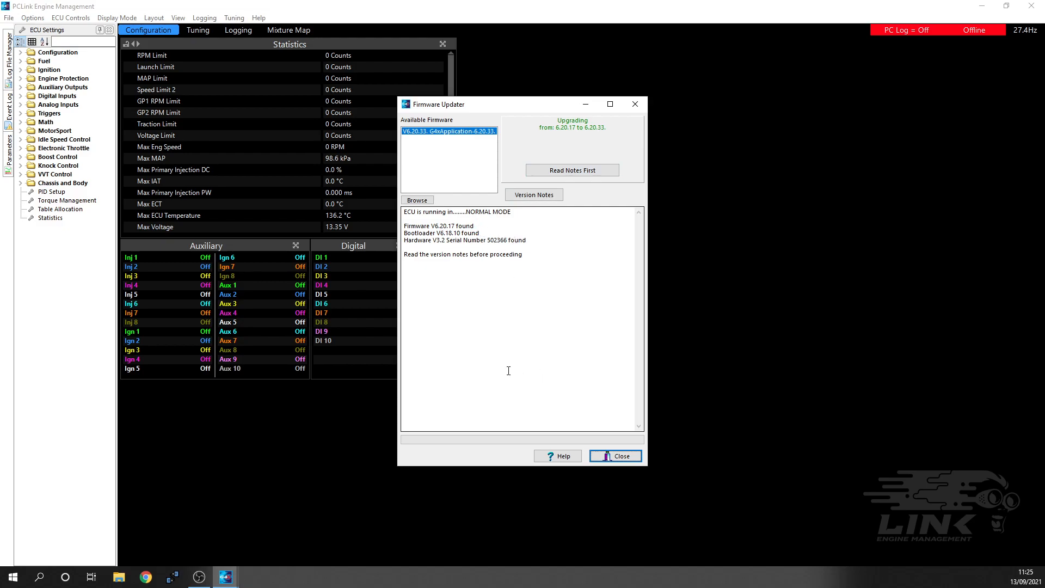
{"action": "mouse_move", "coordinate": [466, 333]}
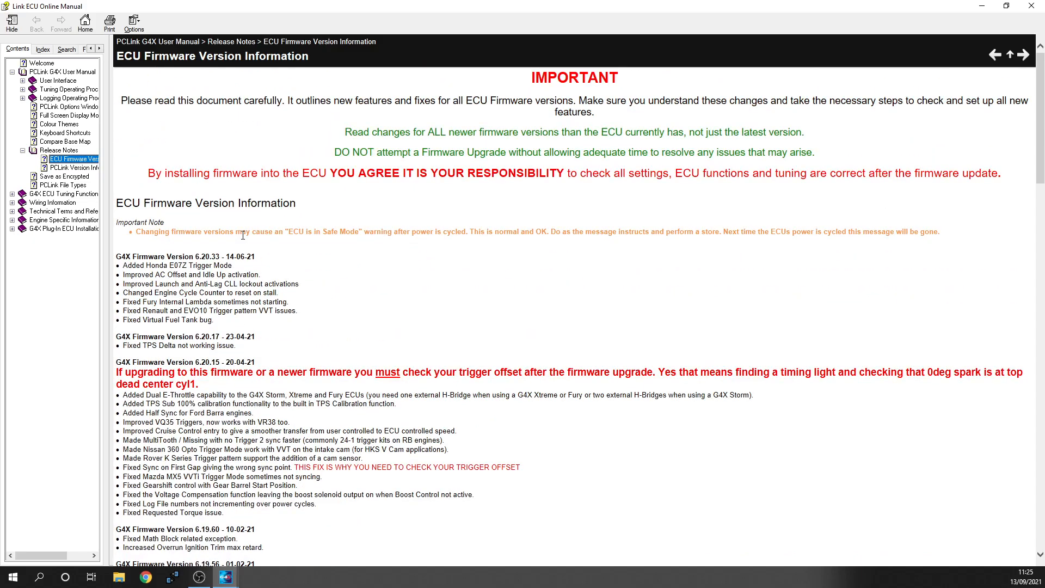
{"action": "mouse_move", "coordinate": [313, 301]}
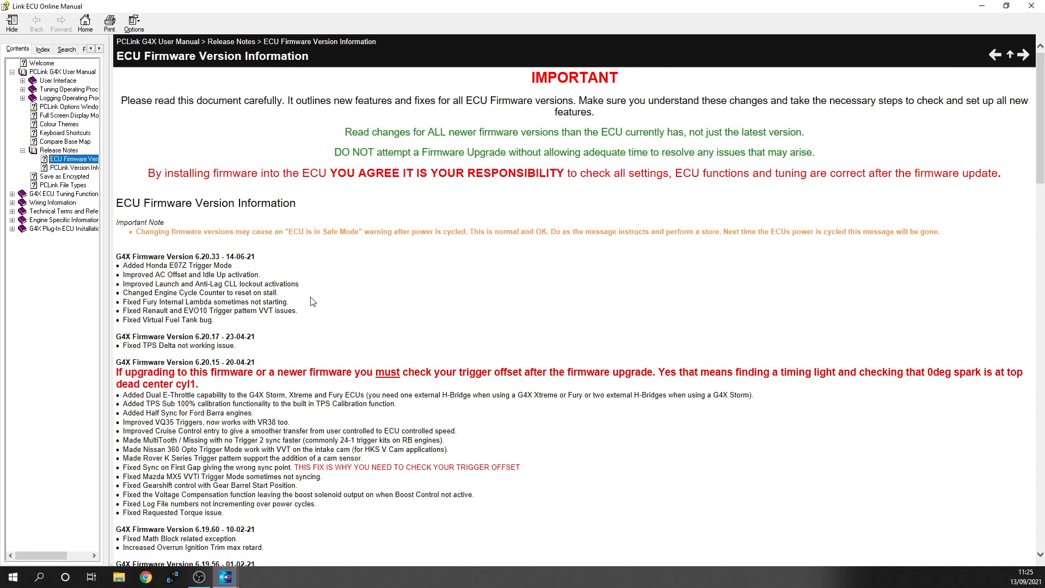
Step: Scroll through the 6.20.33 release notes in the Link ECU Online Manual
{"action": "scroll", "scroll_direction": "down", "scroll_amount": 3}
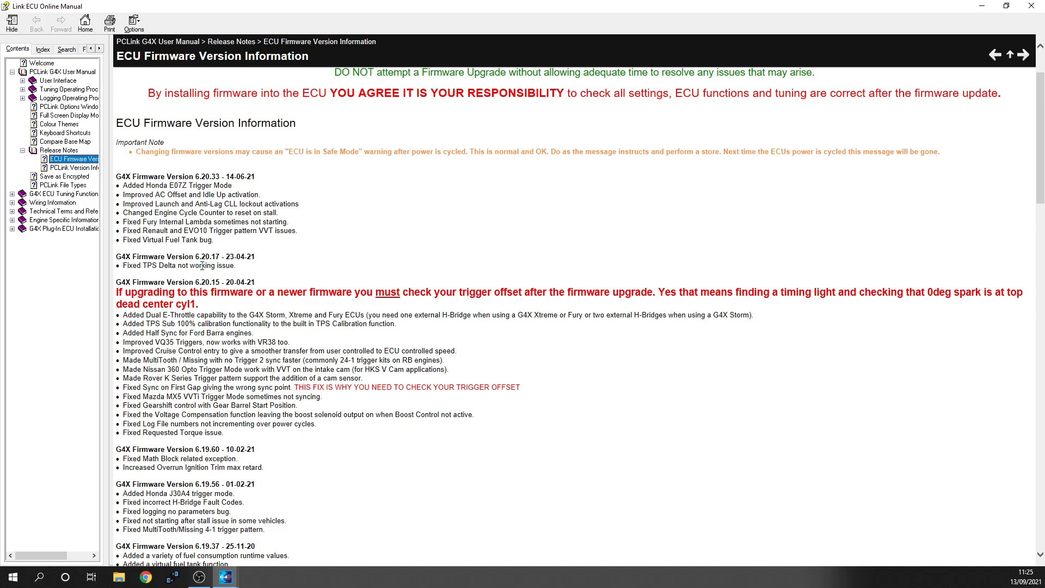
{"action": "mouse_move", "coordinate": [277, 287]}
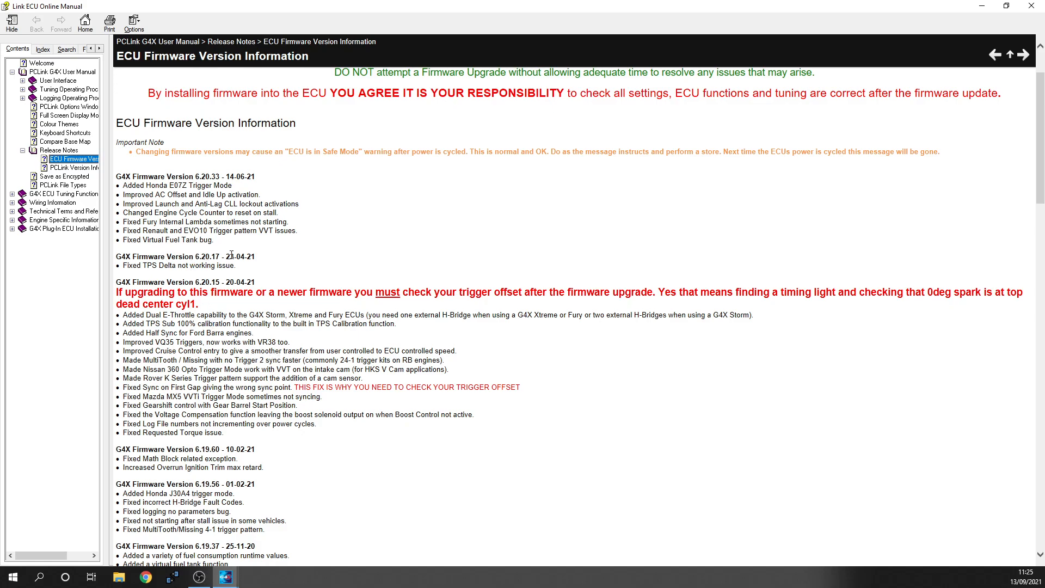
{"action": "mouse_move", "coordinate": [231, 256]}
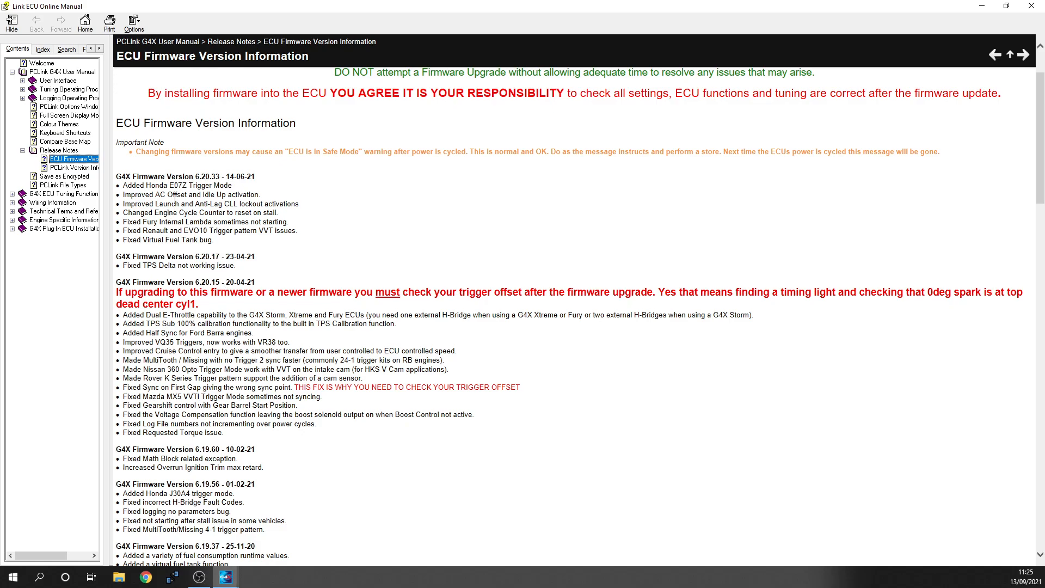
{"action": "mouse_move", "coordinate": [172, 195]}
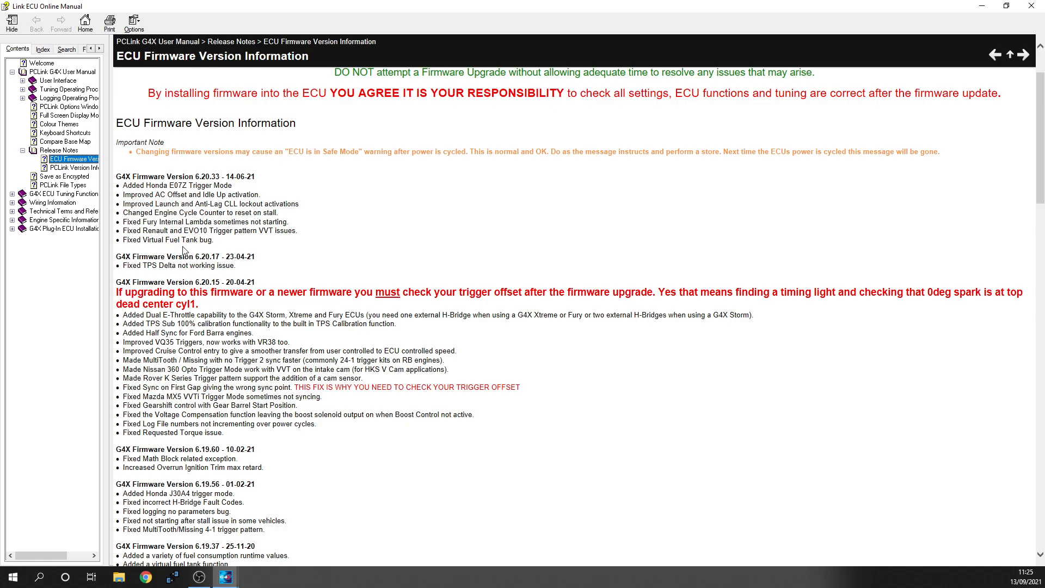
{"action": "mouse_move", "coordinate": [224, 214]}
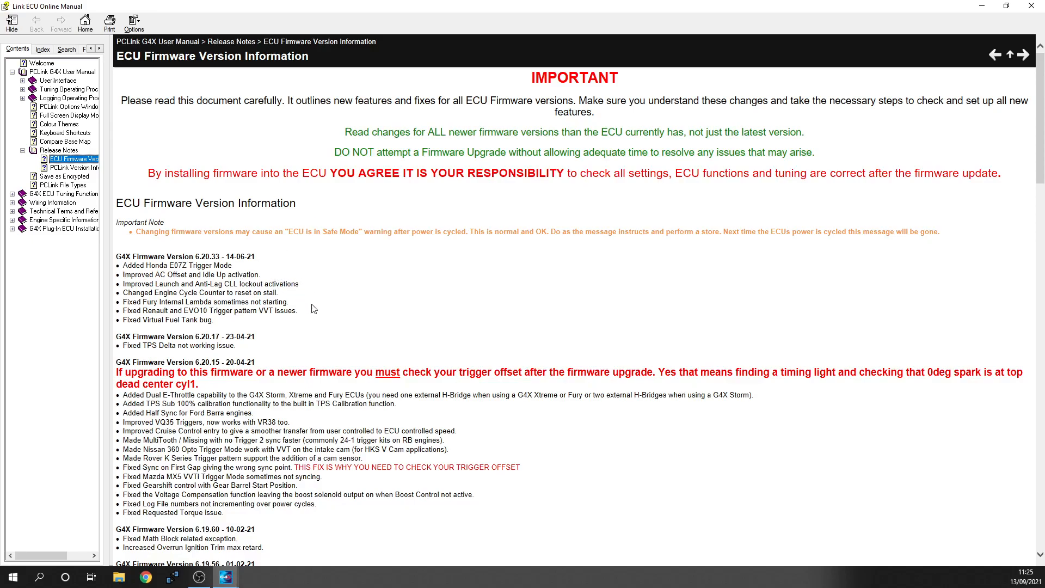
{"action": "mouse_move", "coordinate": [294, 329]}
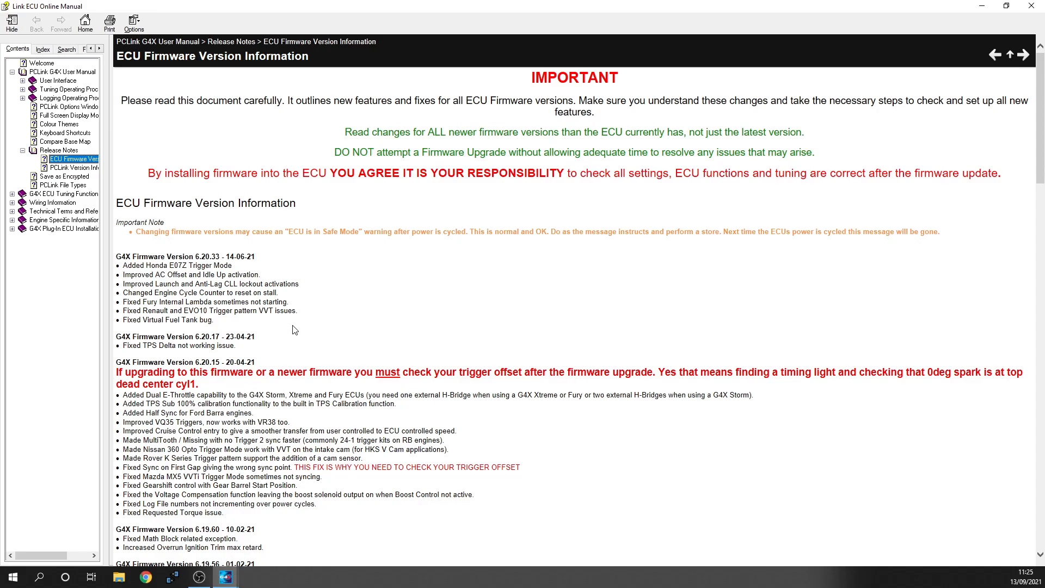
{"action": "mouse_move", "coordinate": [339, 300]}
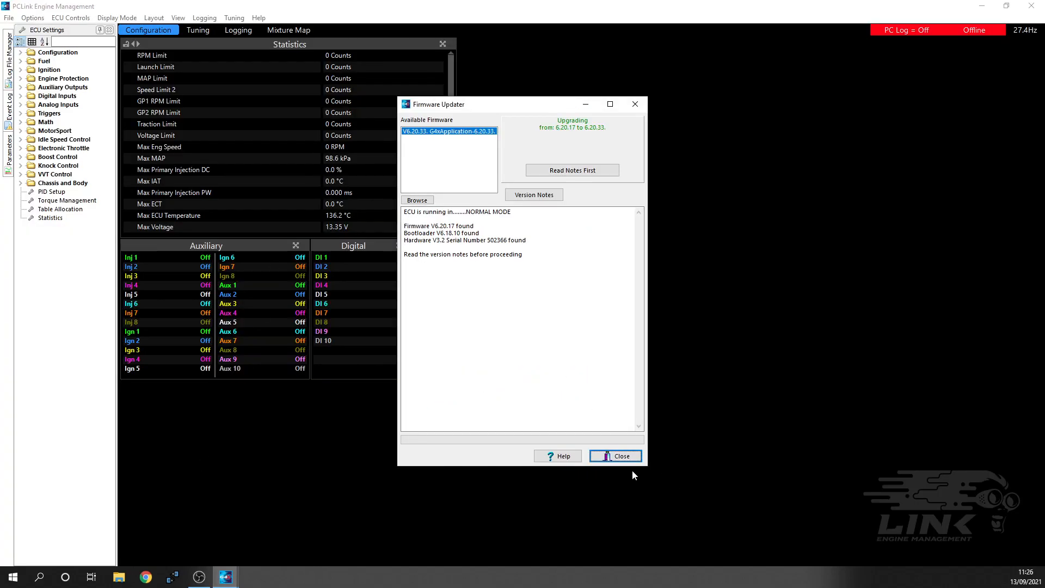
Step: Close the Firmware Updater and bring up the File actions to save the tune
{"action": "left_click", "coordinate": [615, 455]}
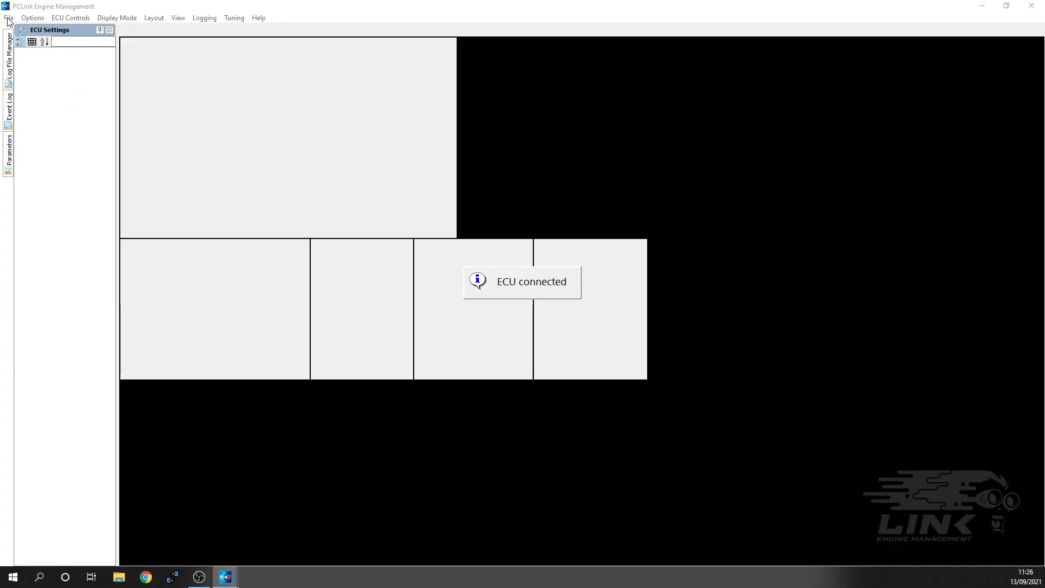
{"action": "left_click", "coordinate": [9, 6]}
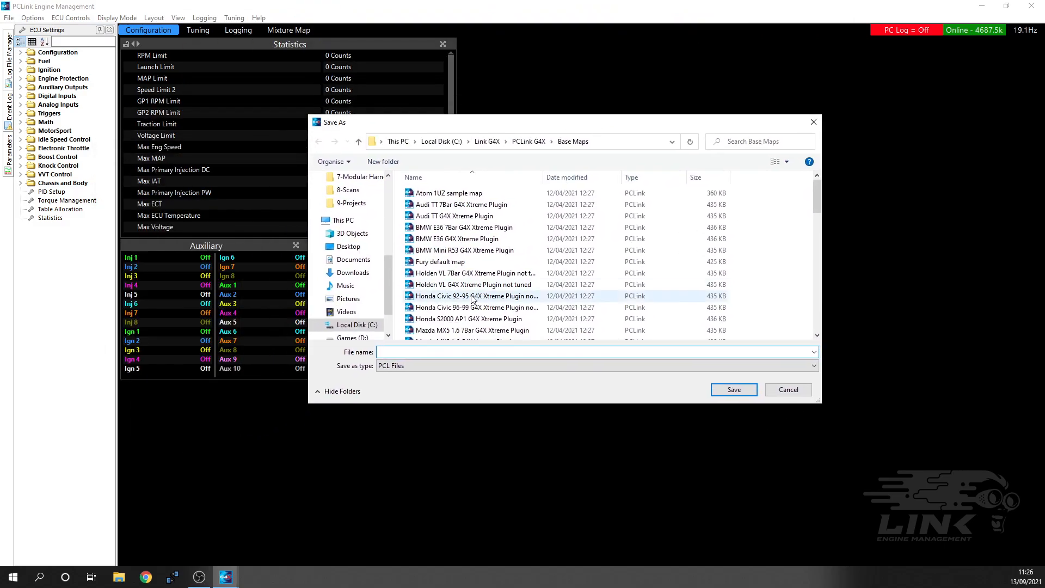
Step: Save the current tune as Test Version.pclx in the Base Maps folder
{"action": "scroll", "scroll_direction": "down", "scroll_amount": 3}
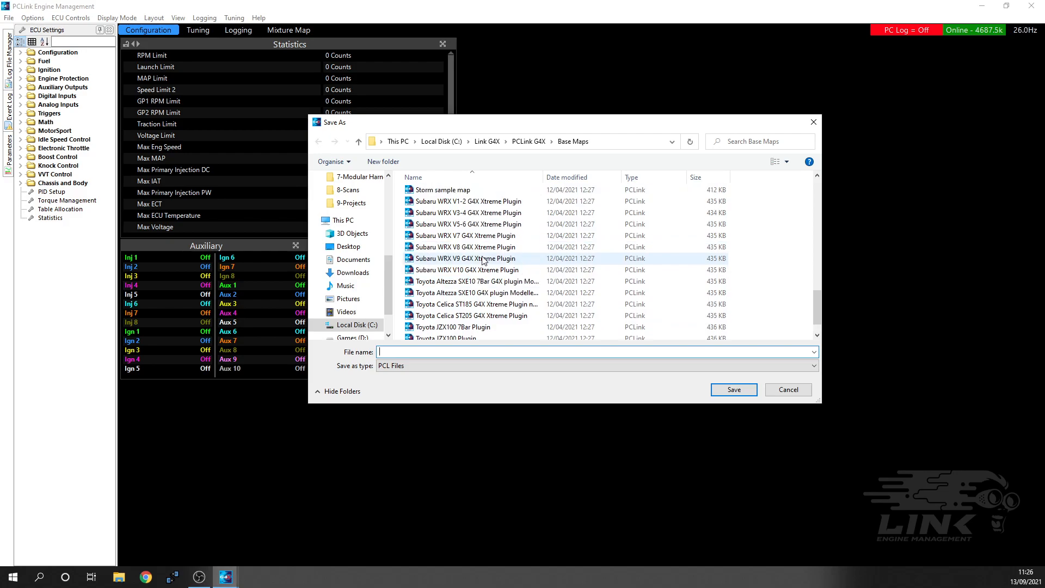
{"action": "scroll", "scroll_direction": "down", "scroll_amount": 3}
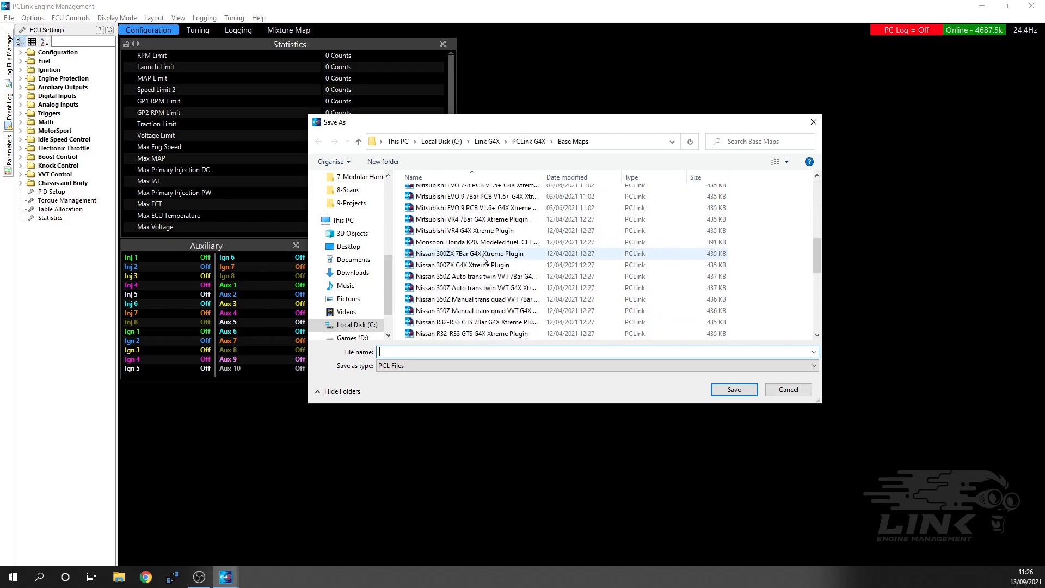
{"action": "scroll", "scroll_direction": "down", "scroll_amount": 3}
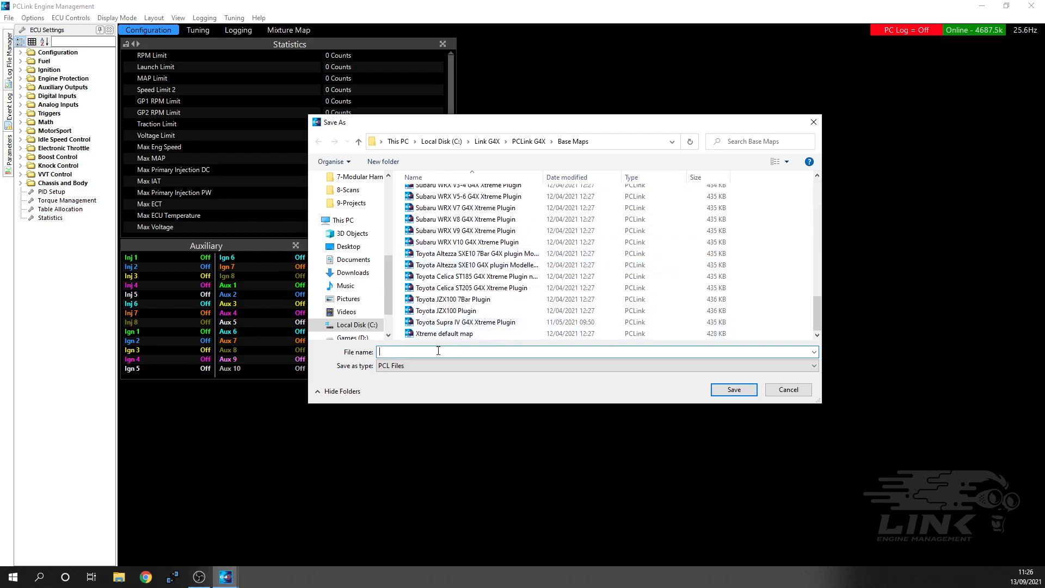
{"action": "type", "text": "Test V"}
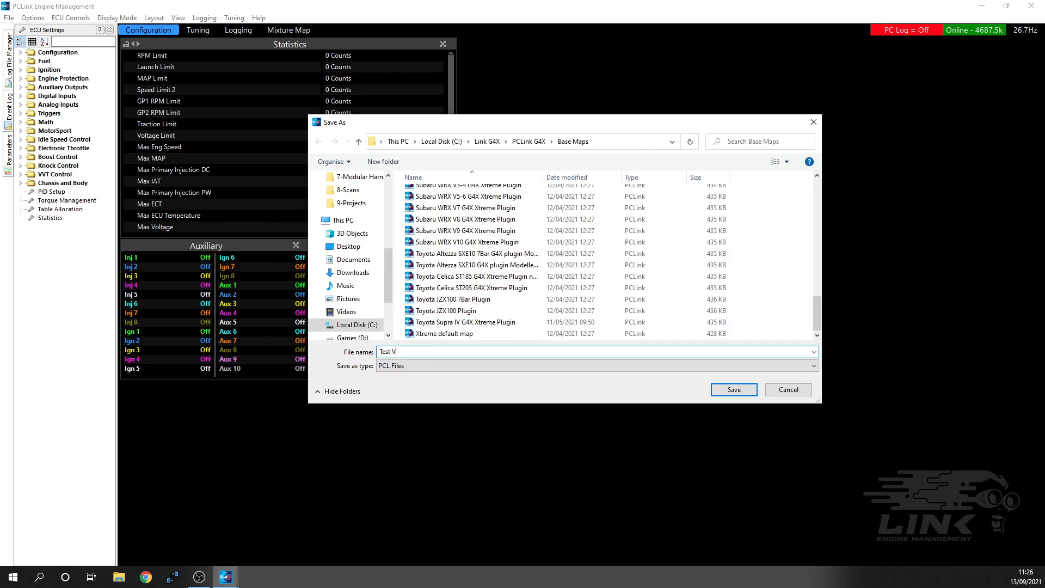
{"action": "type", "text": "ersion"}
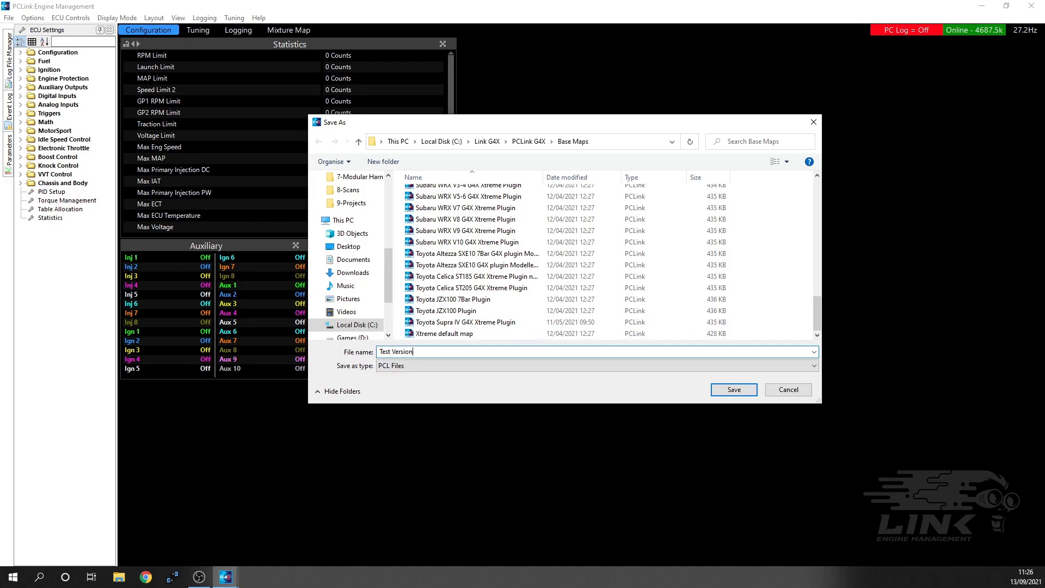
{"action": "left_click", "coordinate": [733, 389]}
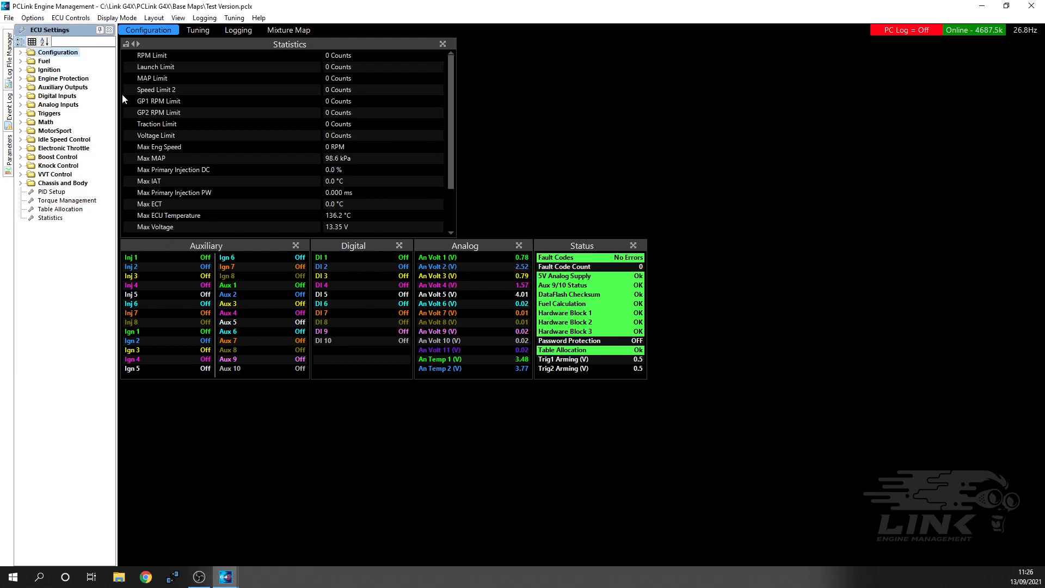
{"action": "mouse_move", "coordinate": [140, 180]}
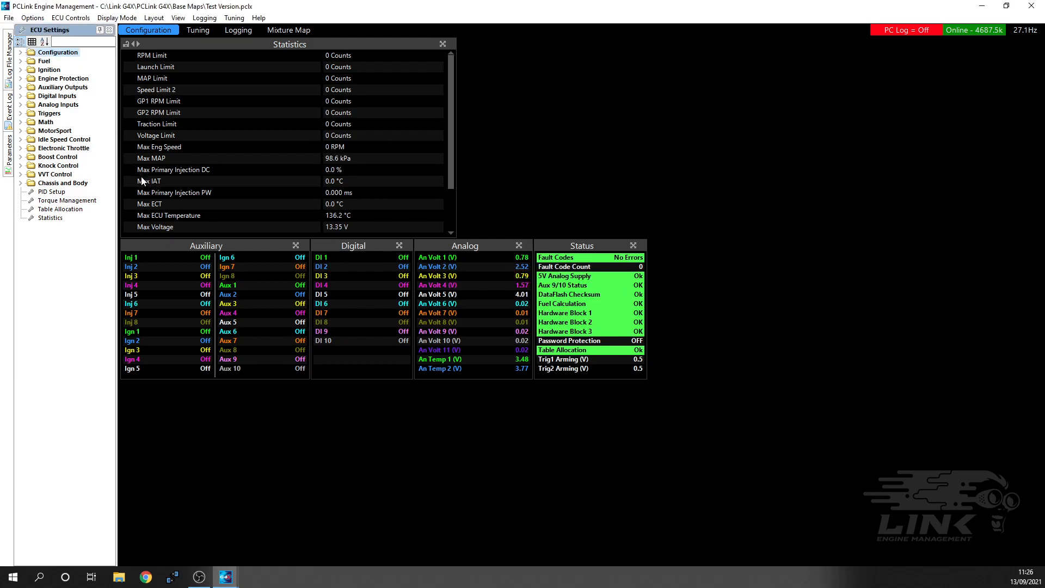
{"action": "mouse_move", "coordinate": [166, 183]}
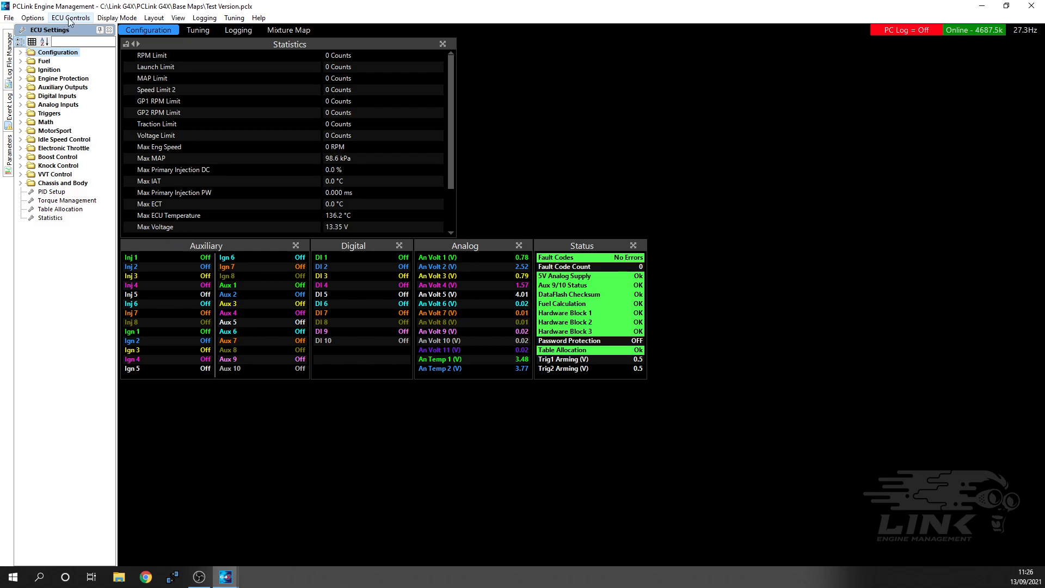
Step: Reopen the Firmware Updater, acknowledge Read Notes First and start the 6.20.33 upgrade
{"action": "left_click", "coordinate": [64, 18]}
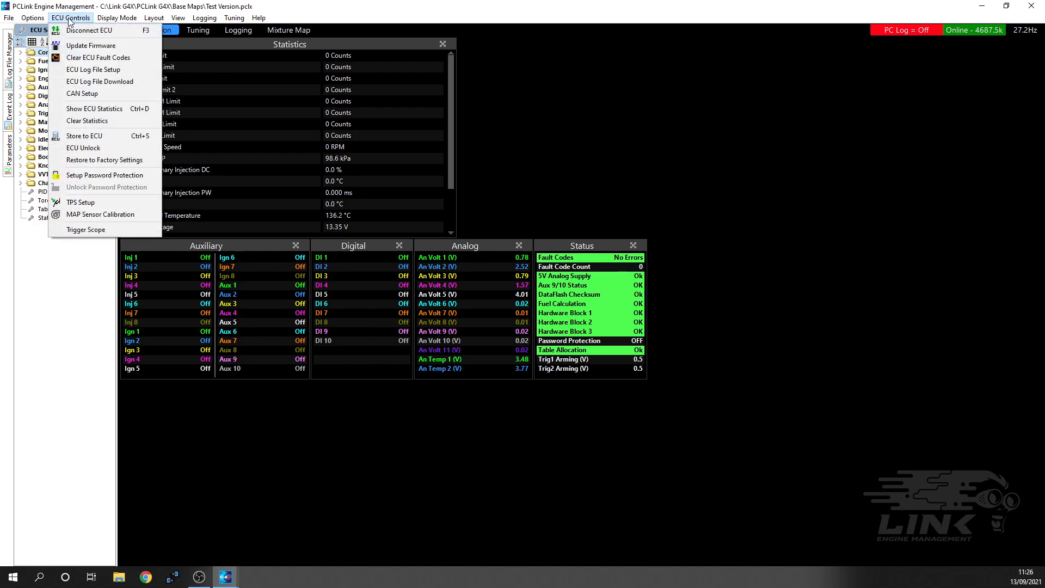
{"action": "mouse_move", "coordinate": [98, 46]}
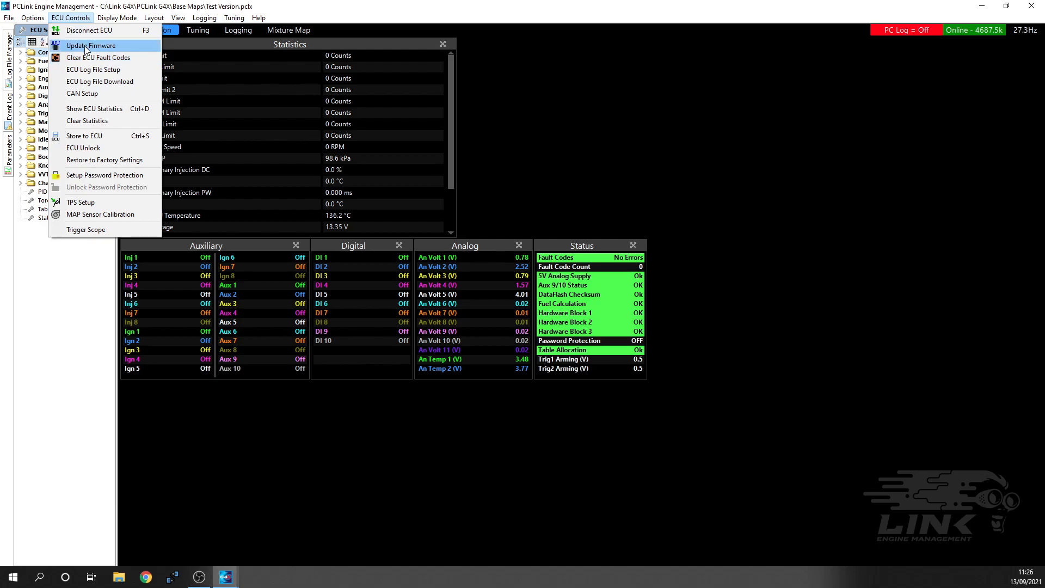
{"action": "left_click", "coordinate": [98, 46]}
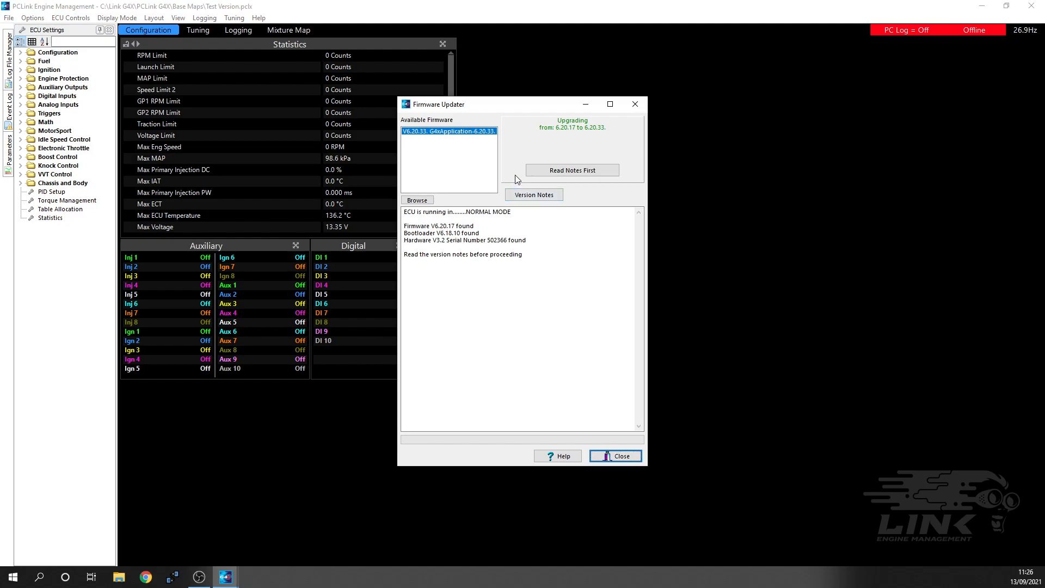
{"action": "mouse_move", "coordinate": [512, 175]}
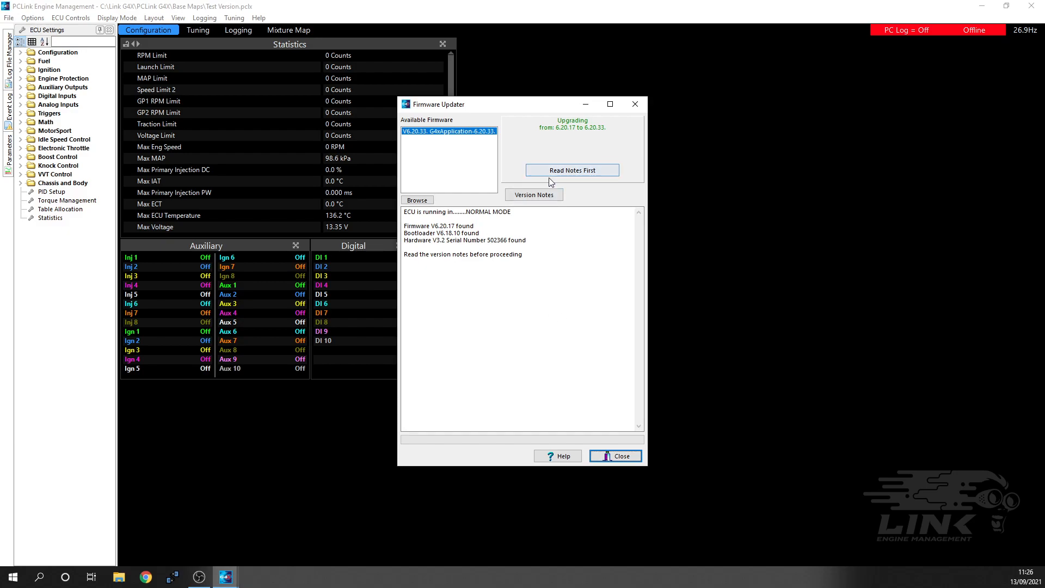
{"action": "left_click", "coordinate": [573, 170]}
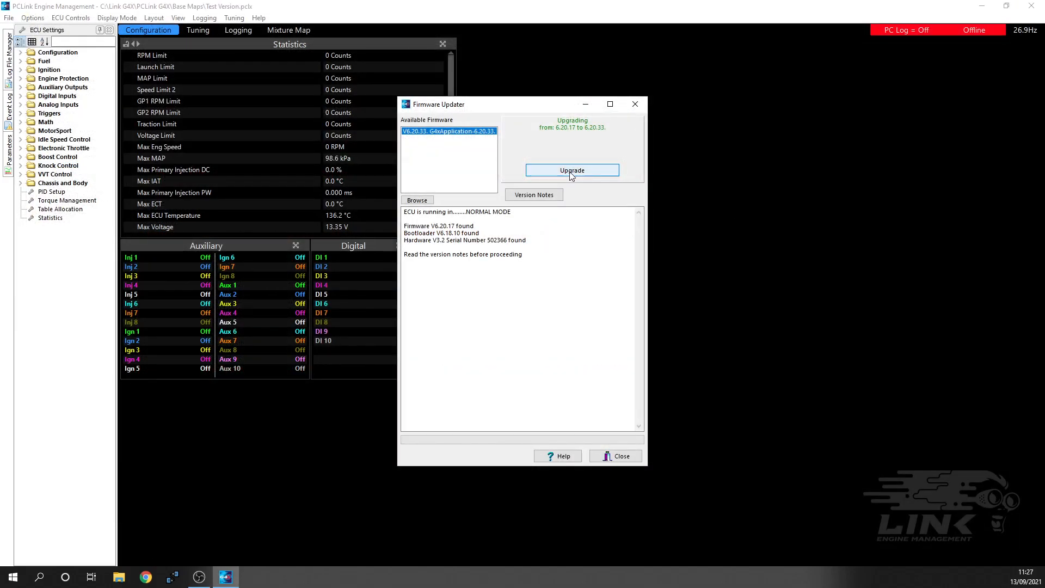
{"action": "left_click", "coordinate": [573, 170]}
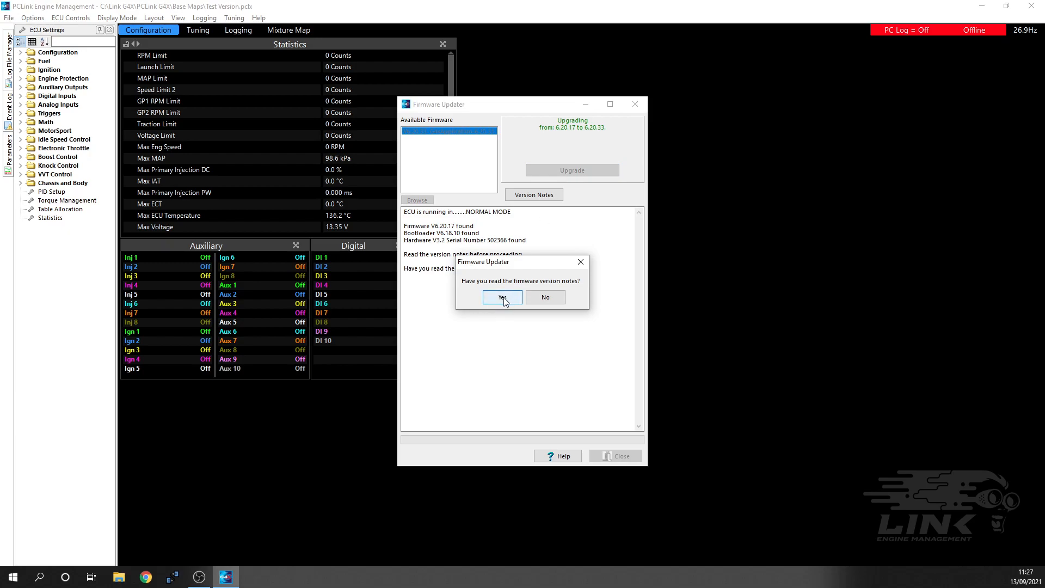
Step: Confirm notes read and firmware overwrite, then acknowledge programming to 6.20.33 is complete
{"action": "left_click", "coordinate": [501, 296]}
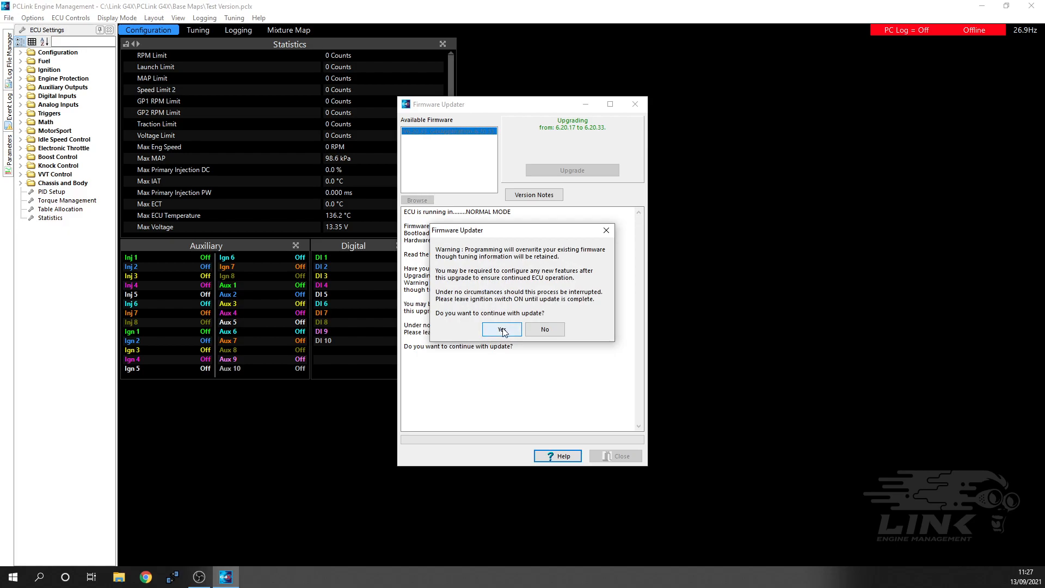
{"action": "left_click", "coordinate": [500, 328]}
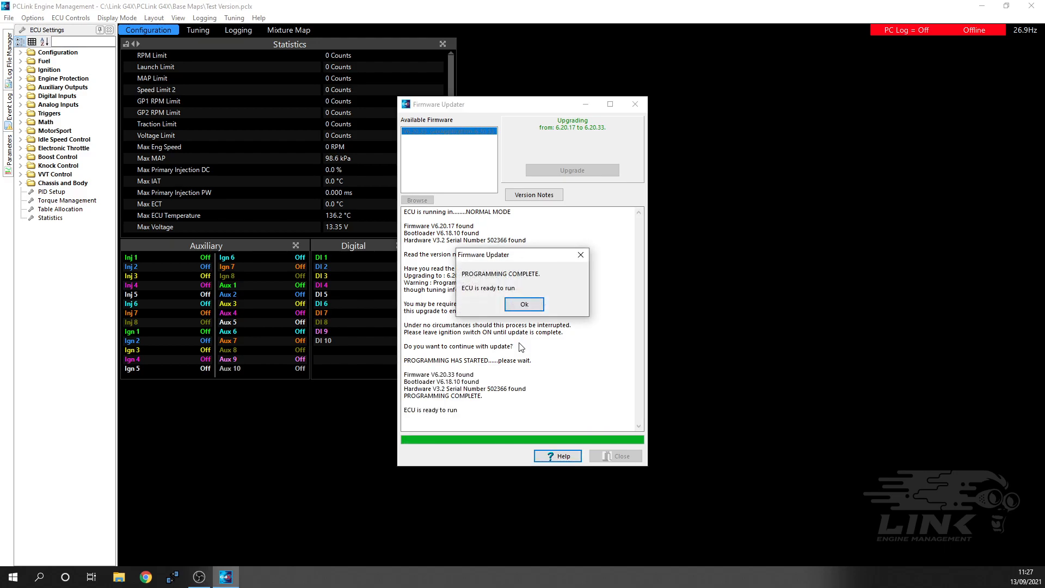
{"action": "left_click", "coordinate": [524, 305]}
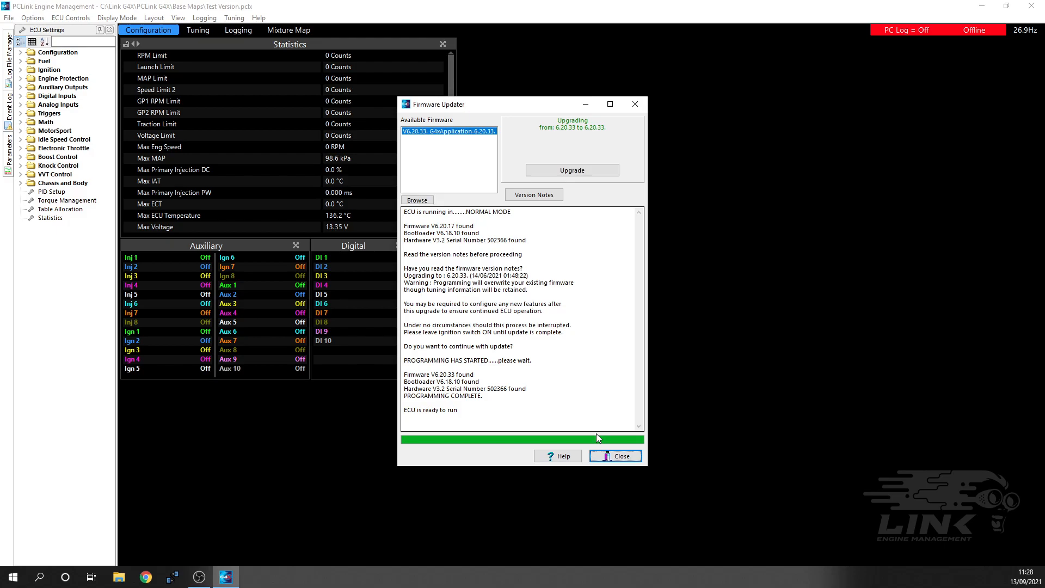
Step: Recheck that the ECU already matches 6.20.33 and close the updater
{"action": "left_click", "coordinate": [615, 455]}
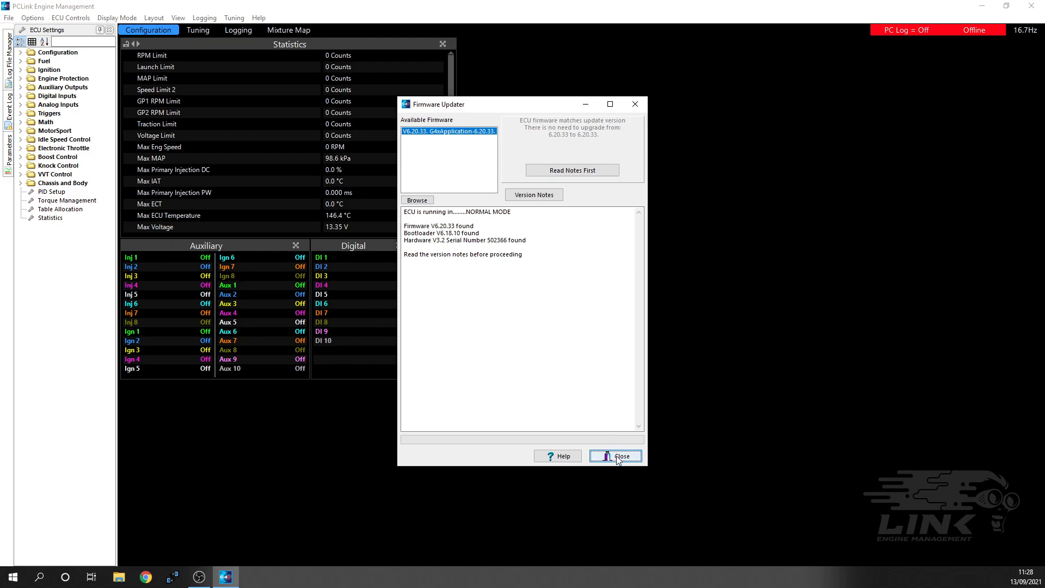
{"action": "left_click", "coordinate": [615, 455]}
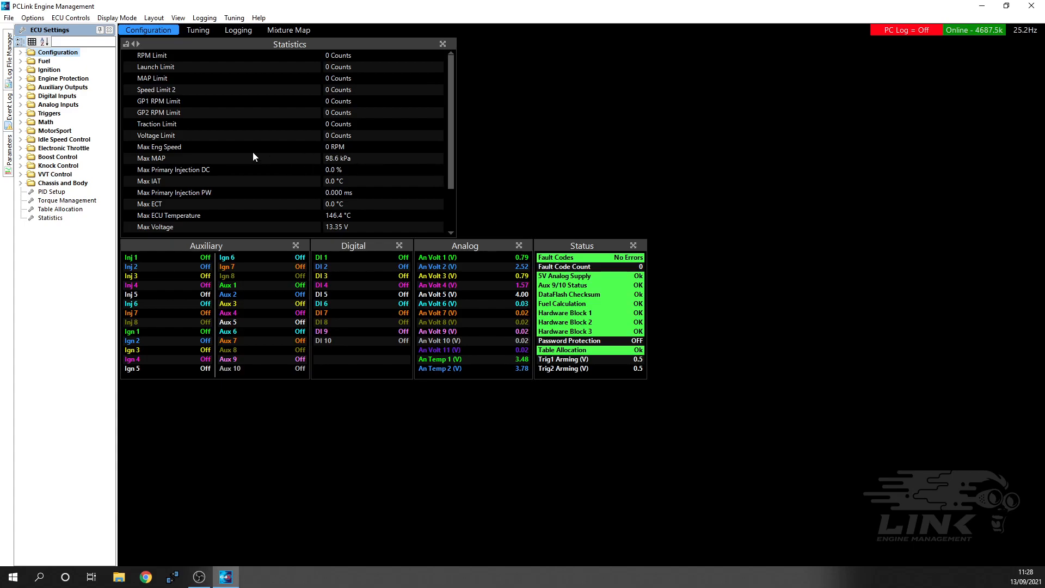
{"action": "mouse_move", "coordinate": [232, 158]}
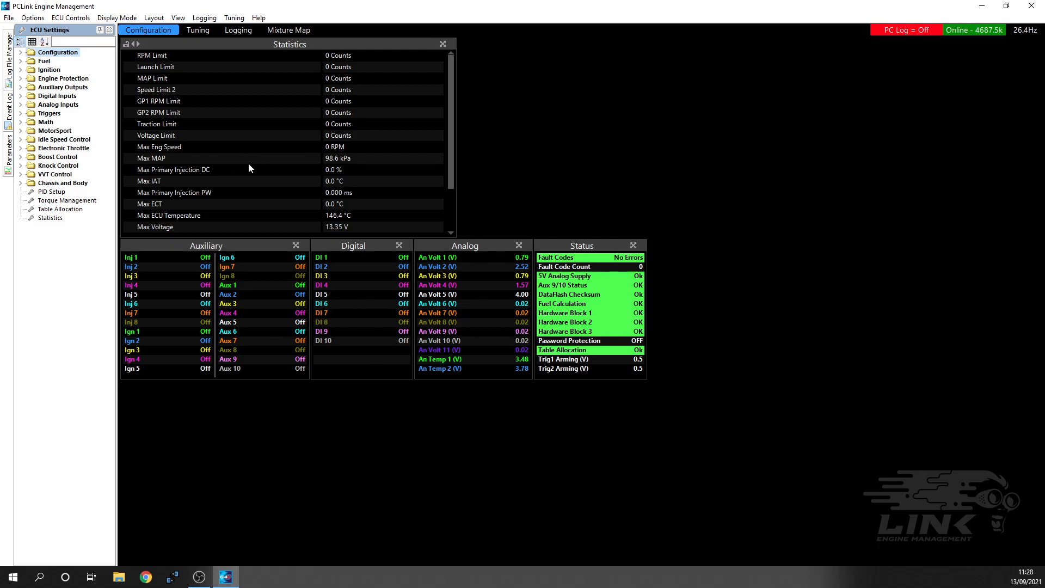
{"action": "mouse_move", "coordinate": [261, 167]}
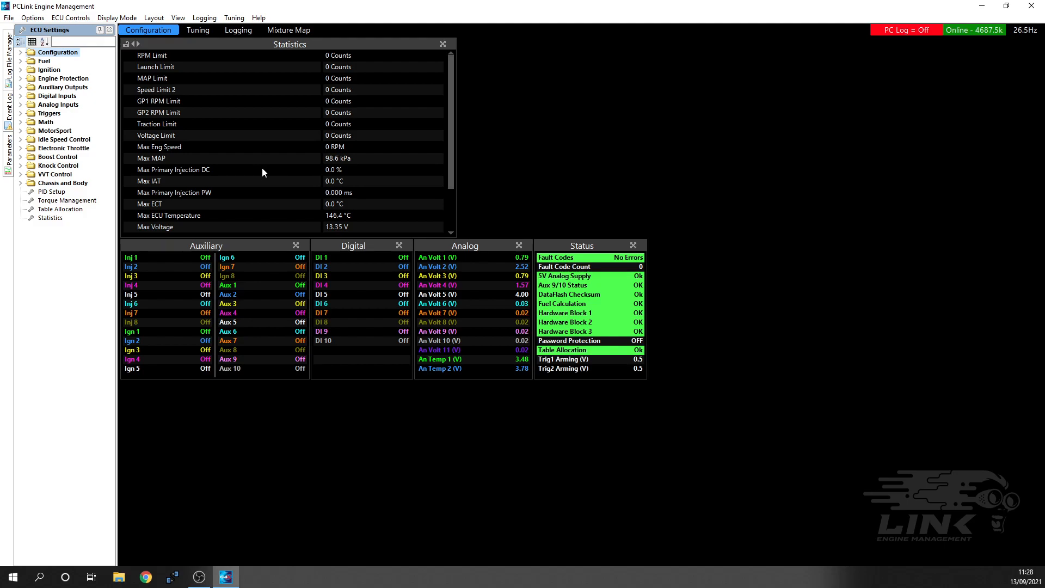
{"action": "mouse_move", "coordinate": [283, 184]}
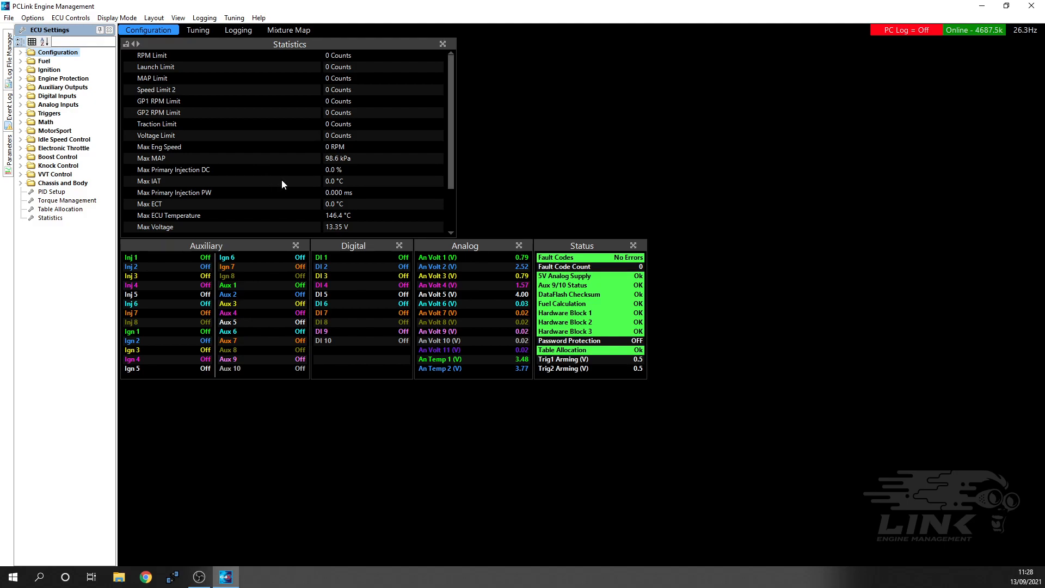
{"action": "mouse_move", "coordinate": [513, 182]}
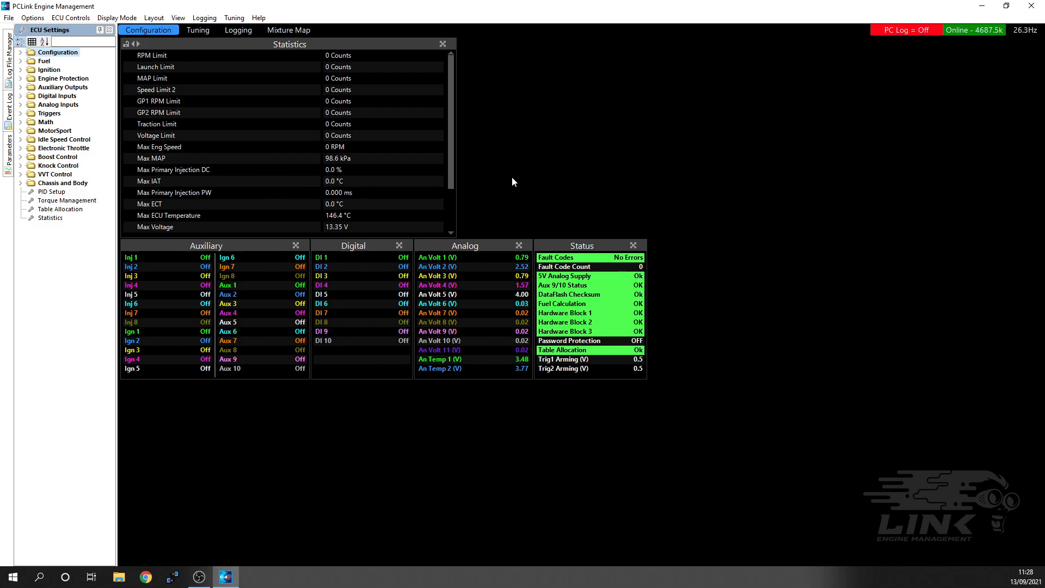